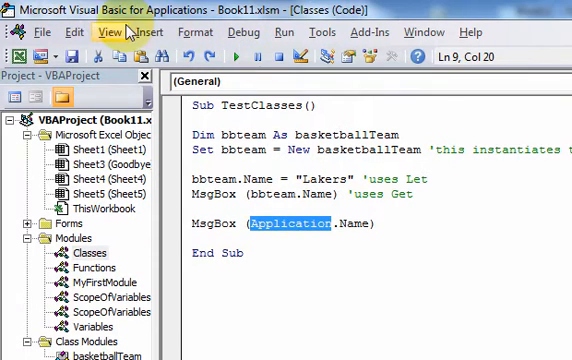
- Open the References dialog from the Tools menu to list available object libraries
click(328, 32)
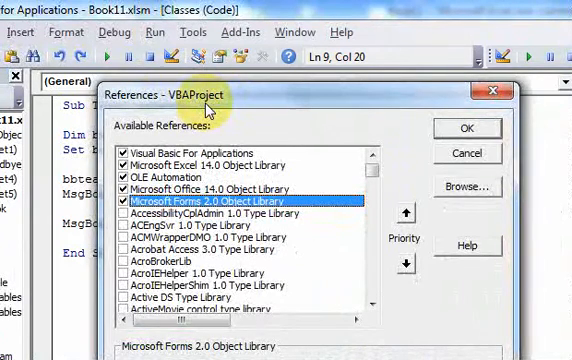
mouse_move(272, 232)
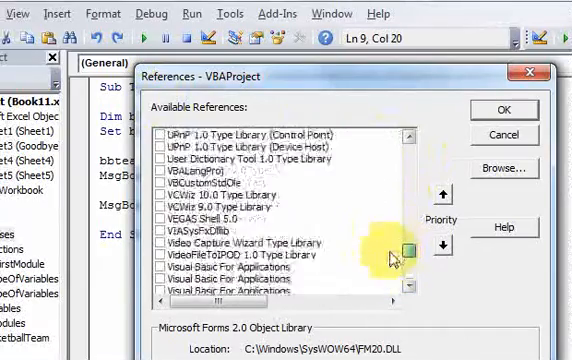
- Scroll the Available References list to reach the Microsoft Excel 14.0 Object Library
scroll(down, 3)
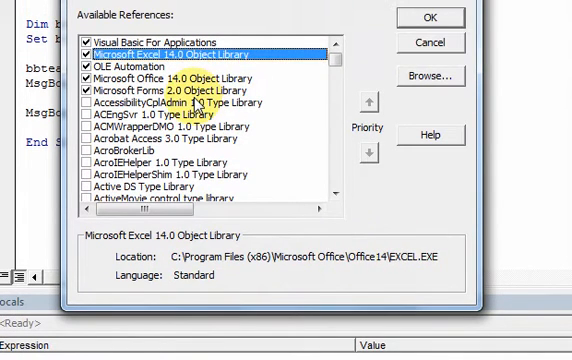
click(180, 92)
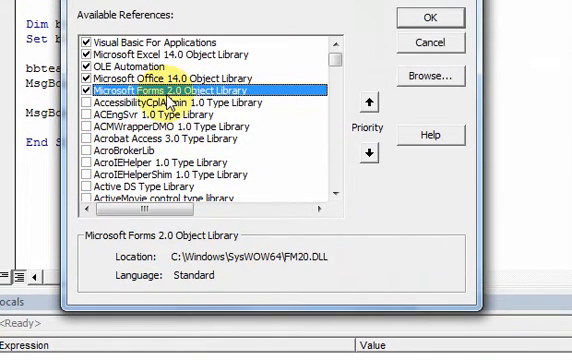
mouse_move(302, 268)
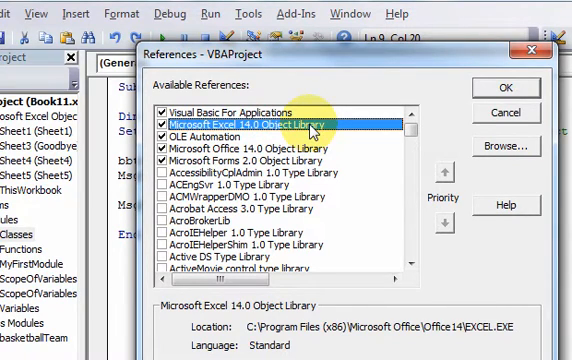
- Select Microsoft Office 14.0 Object Library to read its Common Files\Microsoft Shared location
click(220, 130)
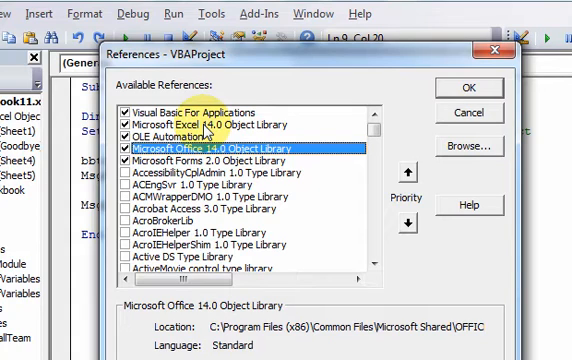
mouse_move(228, 156)
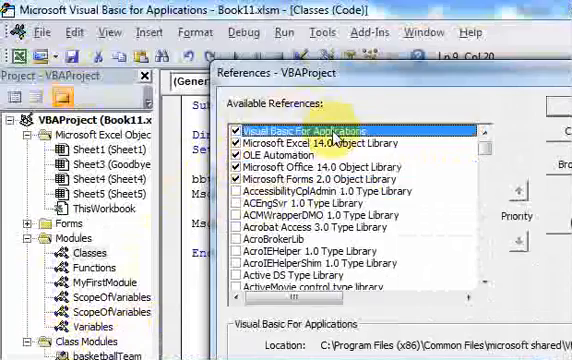
- Select Microsoft Office 14.0 Object Library again, showing its Common Files\Microsoft Shared\OFFICE path
click(320, 140)
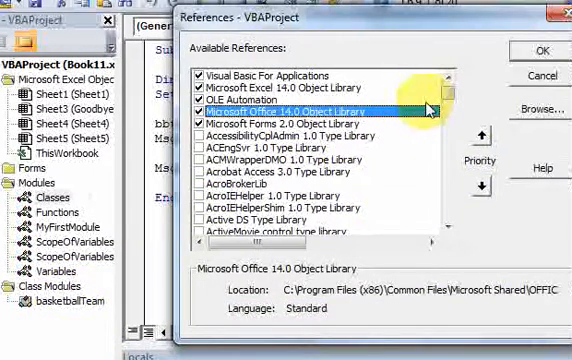
mouse_move(428, 108)
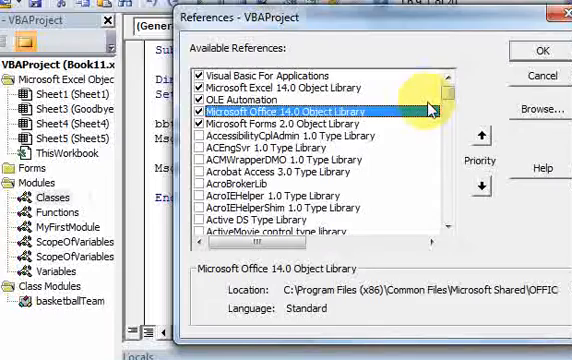